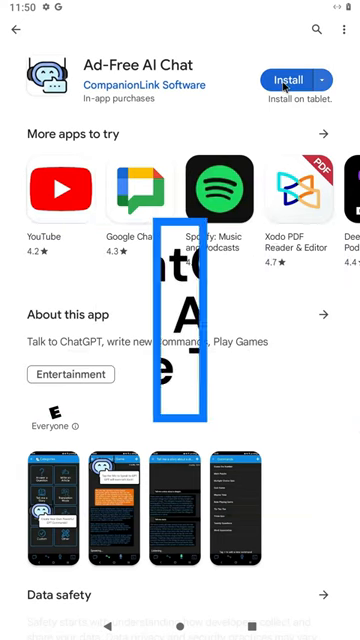
# Launch the app and request a Blog Post on top grossing monster movies.
pyautogui.click(288, 80)
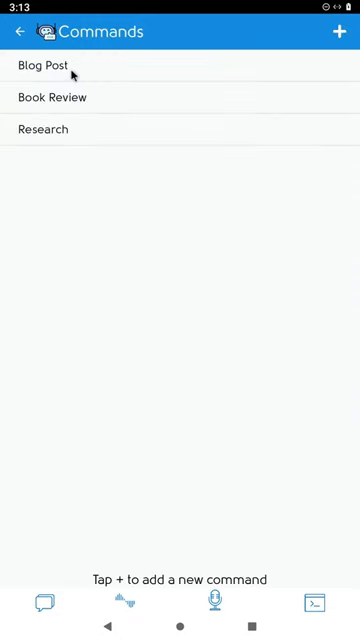
pyautogui.click(38, 66)
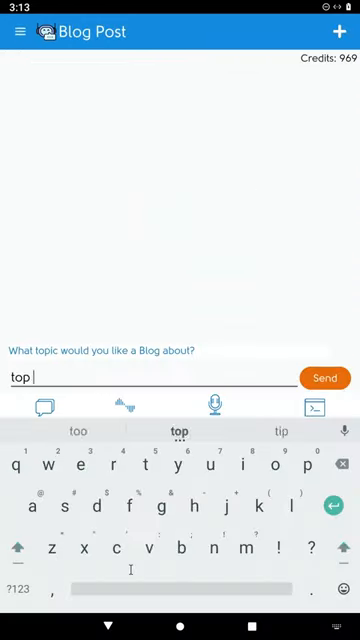
pyautogui.write('grossing monster movies')
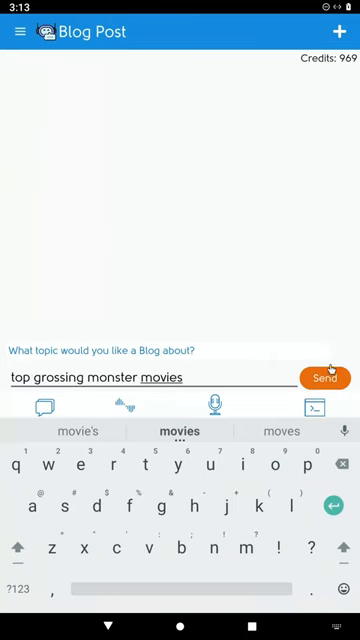
pyautogui.click(328, 378)
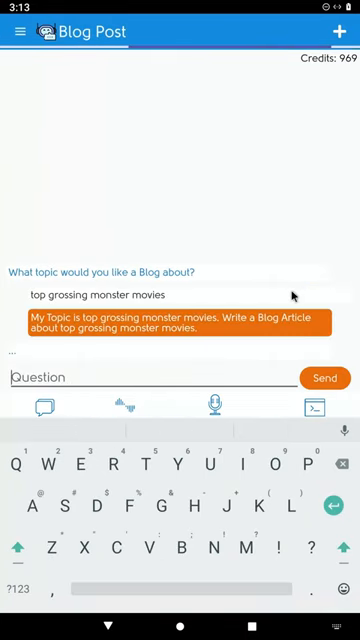
# Copy the finished monster movie blog article to the clipboard.
pyautogui.click(324, 380)
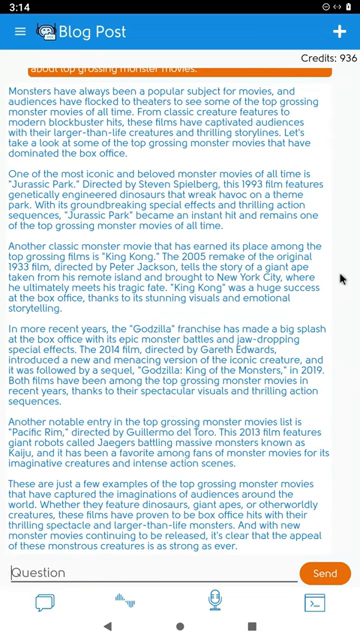
pyautogui.moveTo(340, 278)
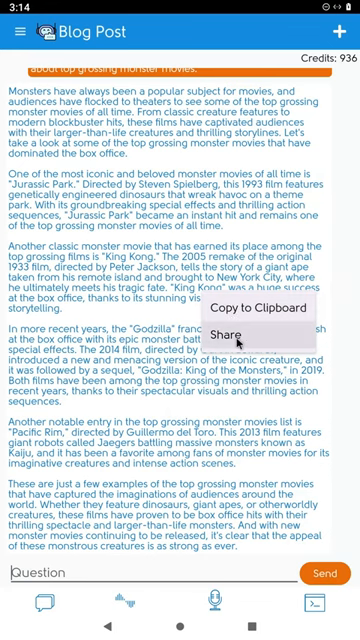
pyautogui.click(232, 332)
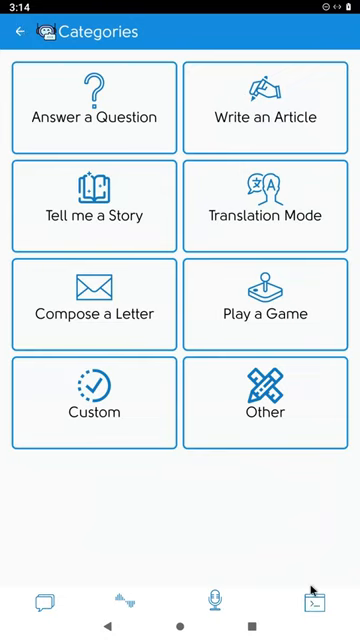
pyautogui.moveTo(180, 360)
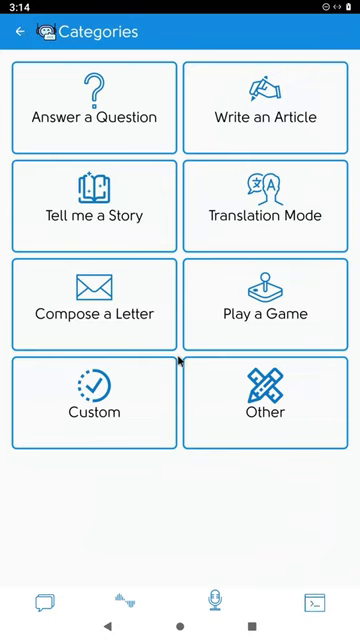
# Generate a get-well letter to Gerald about his broken arm, suggesting a movie together.
pyautogui.click(94, 304)
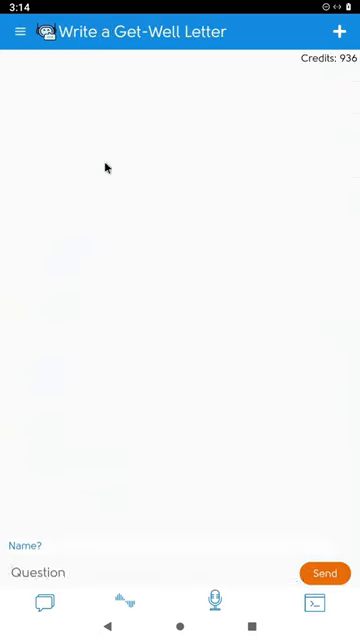
pyautogui.write('Gerald')
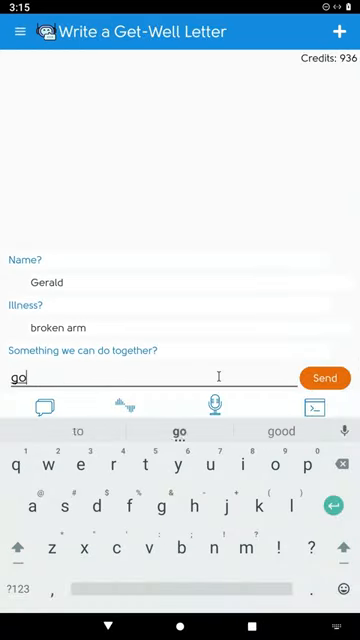
pyautogui.click(324, 378)
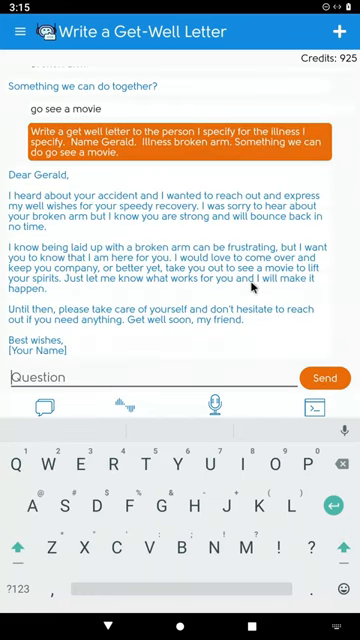